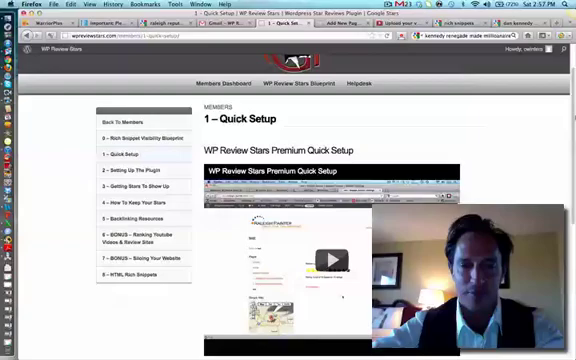
# Scroll down through the Setting Up The Plugin page and its setup video
pyautogui.scroll(-3)
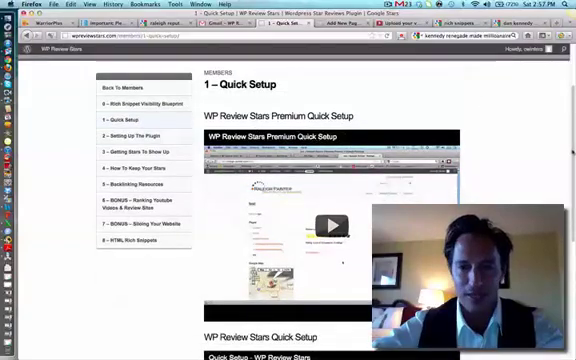
pyautogui.scroll(-3)
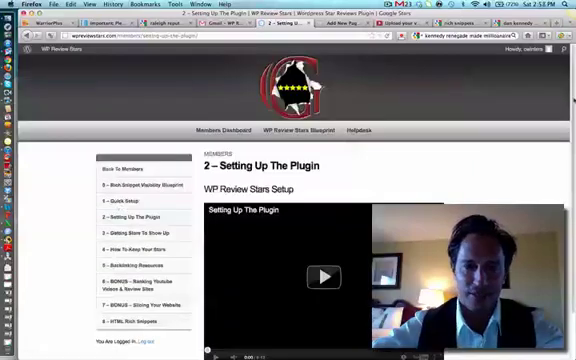
pyautogui.scroll(-3)
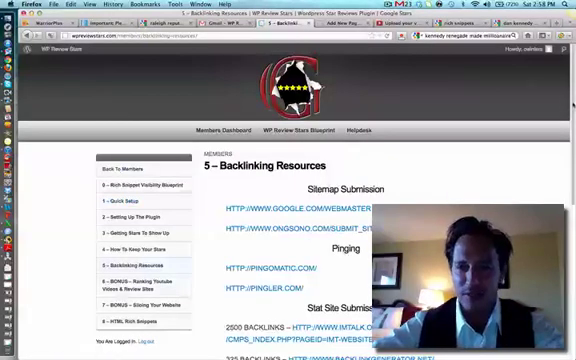
# Scroll down through the Backlinking Resources list of sitemap submission and pinging links
pyautogui.scroll(-3)
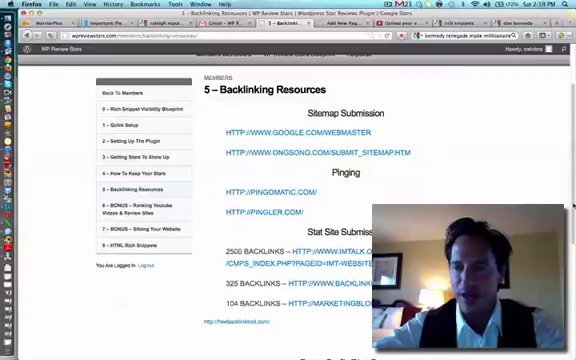
pyautogui.scroll(-3)
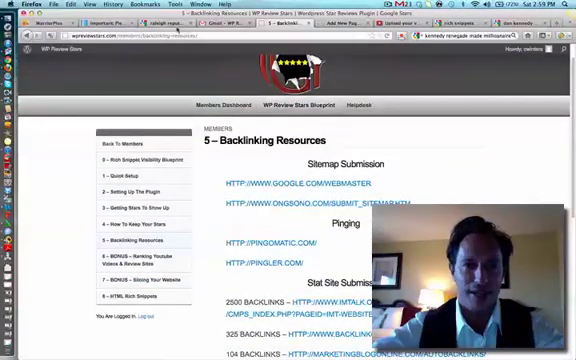
# Switch browser tabs to the Google results for 'dan kennedy renegade made millionaire' with star-rated listings
pyautogui.click(270, 12)
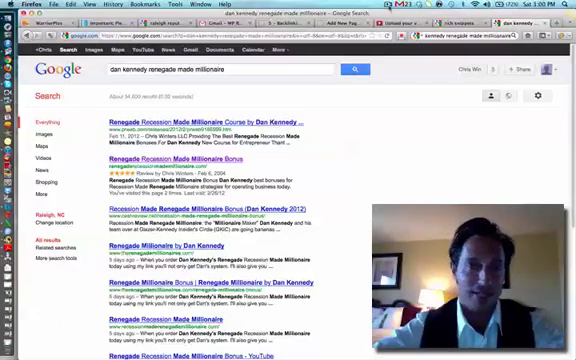
pyautogui.click(418, 8)
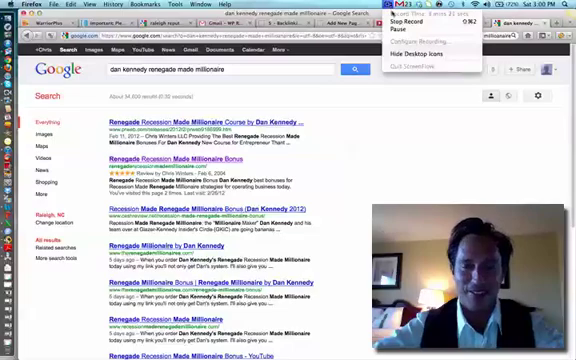